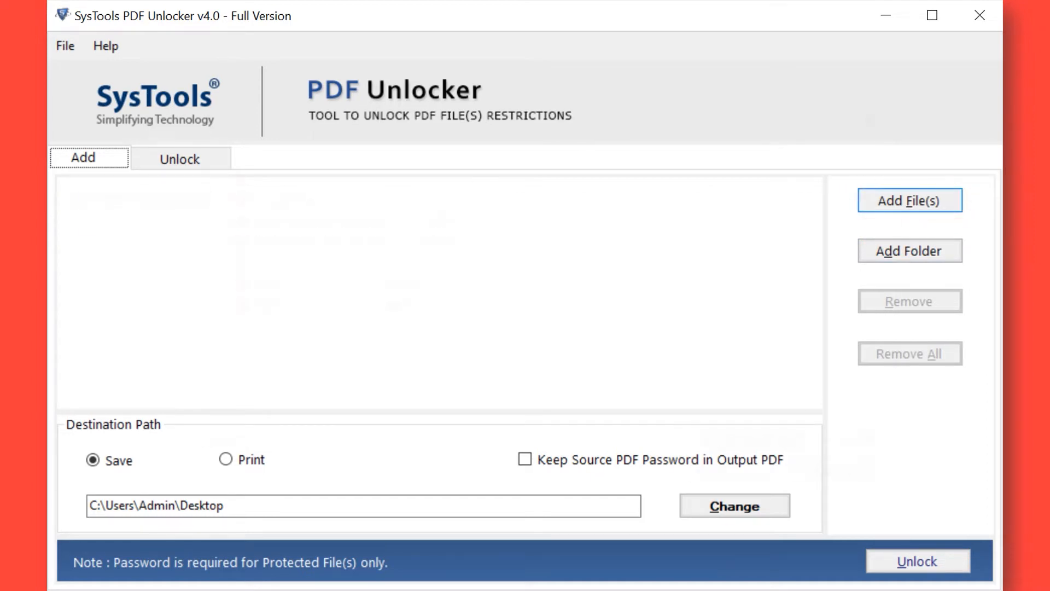
Step: Select all seven PDFs in the Sample PDF Files folder through Add File(s)
click(910, 199)
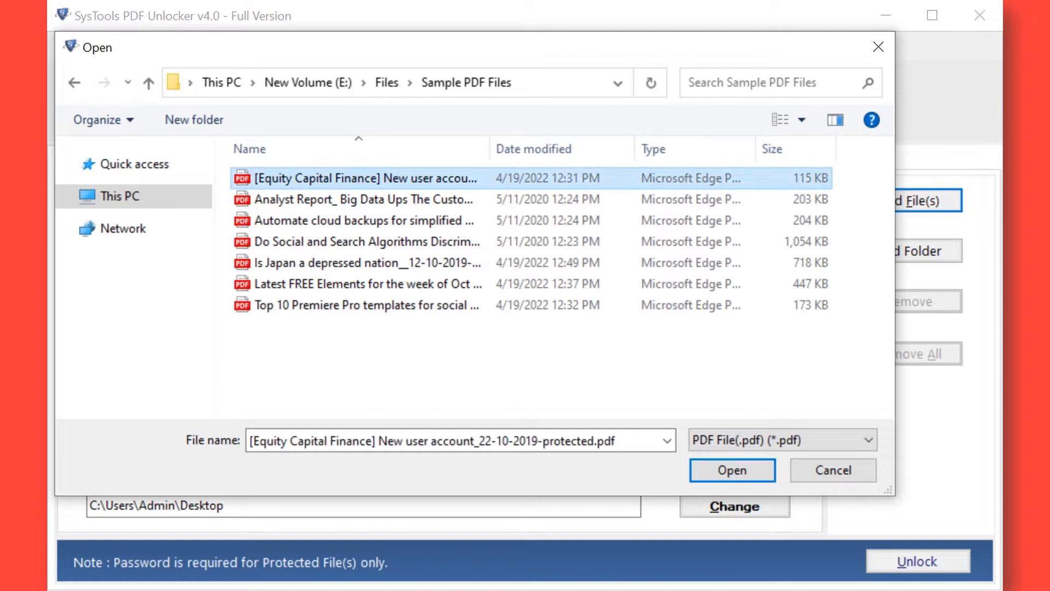
click(364, 220)
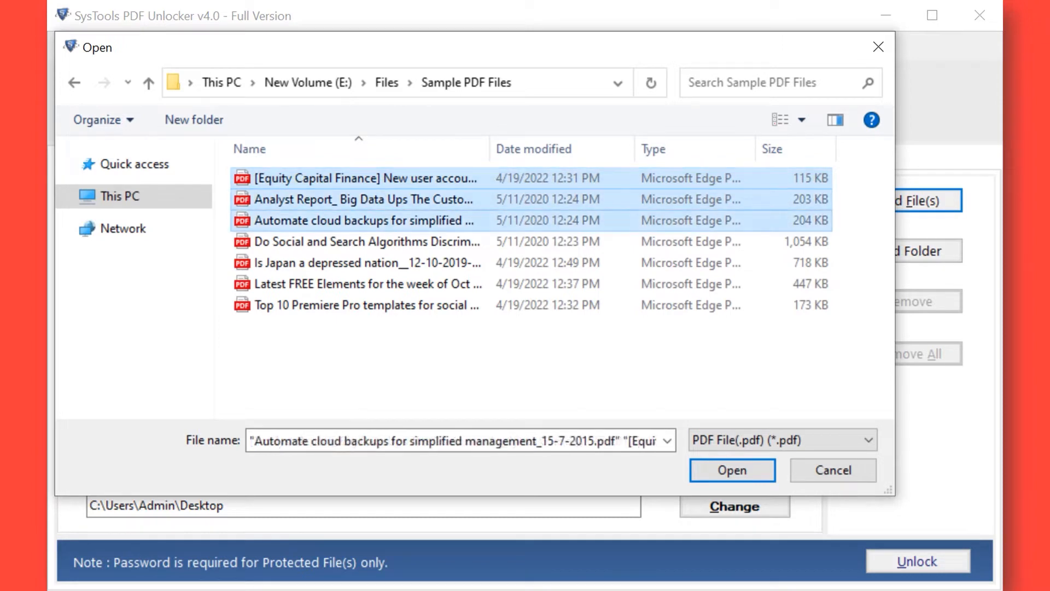
click(366, 262)
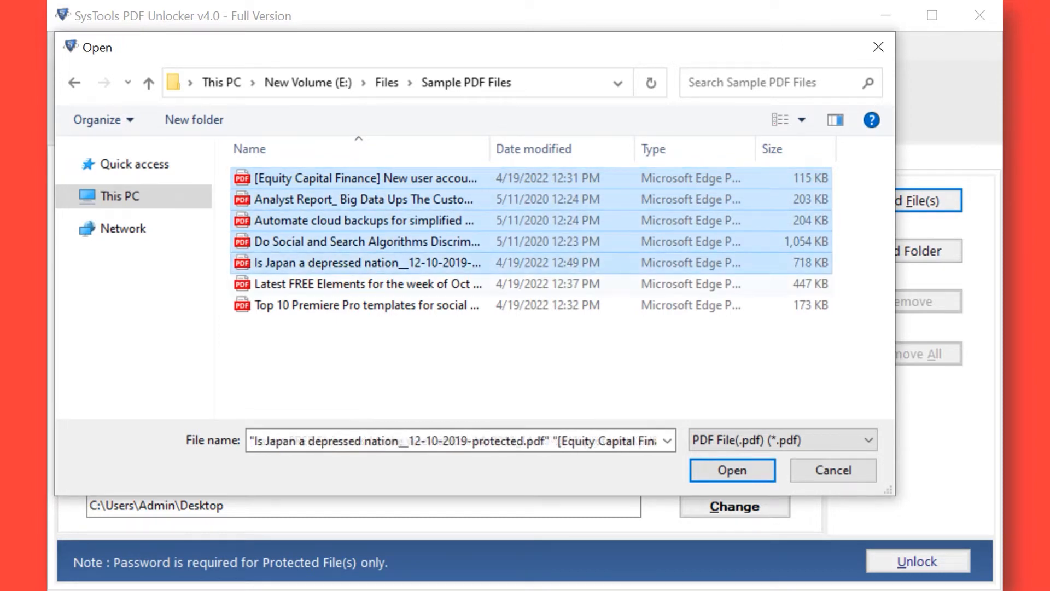
click(366, 305)
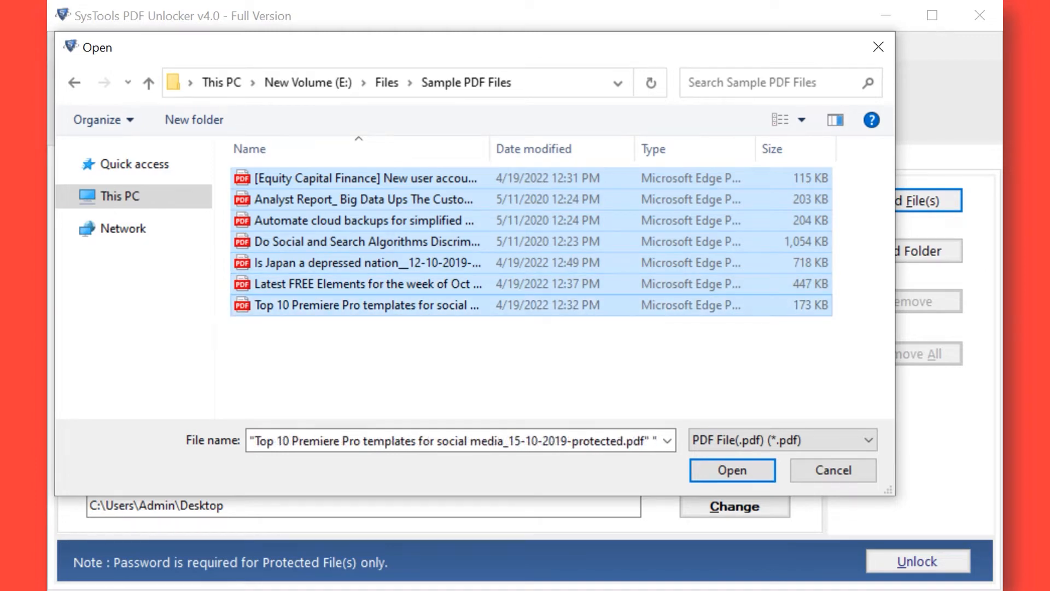
mouse_move(731, 469)
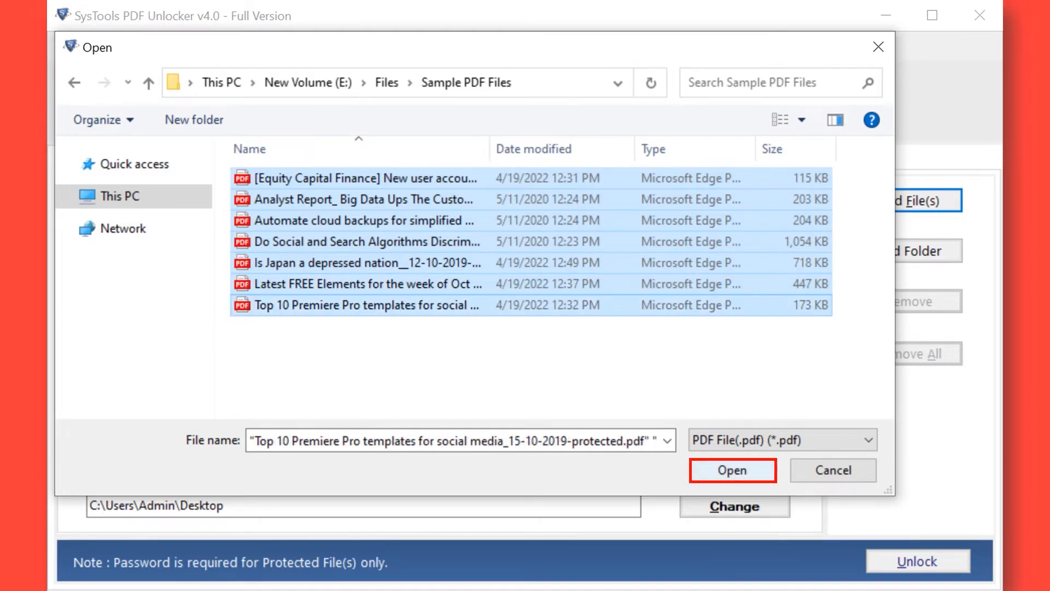
Step: Load the selected PDFs into the unlock list and enter the last file's password
click(732, 470)
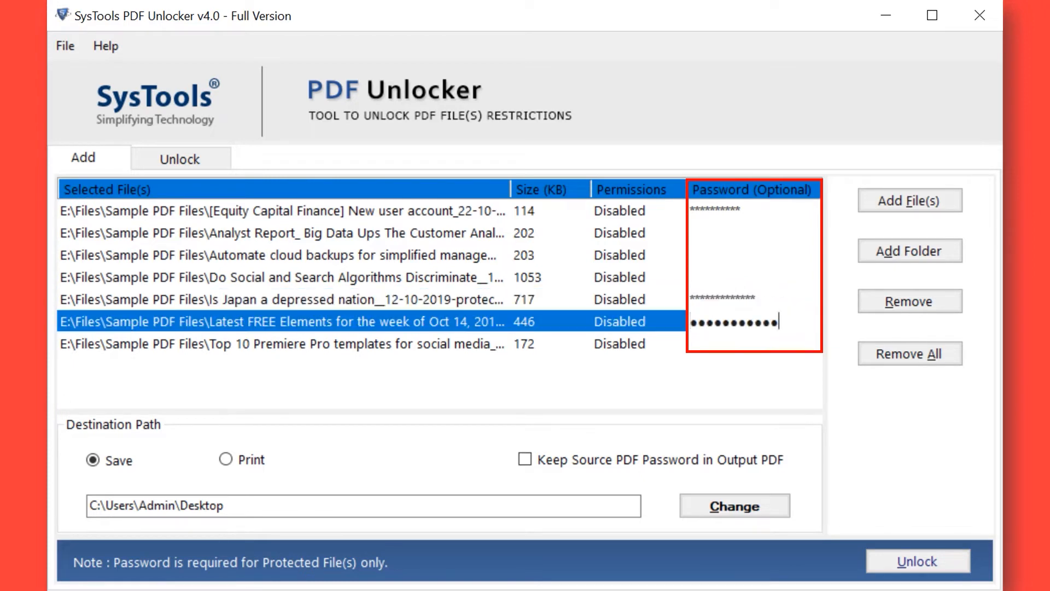
click(268, 343)
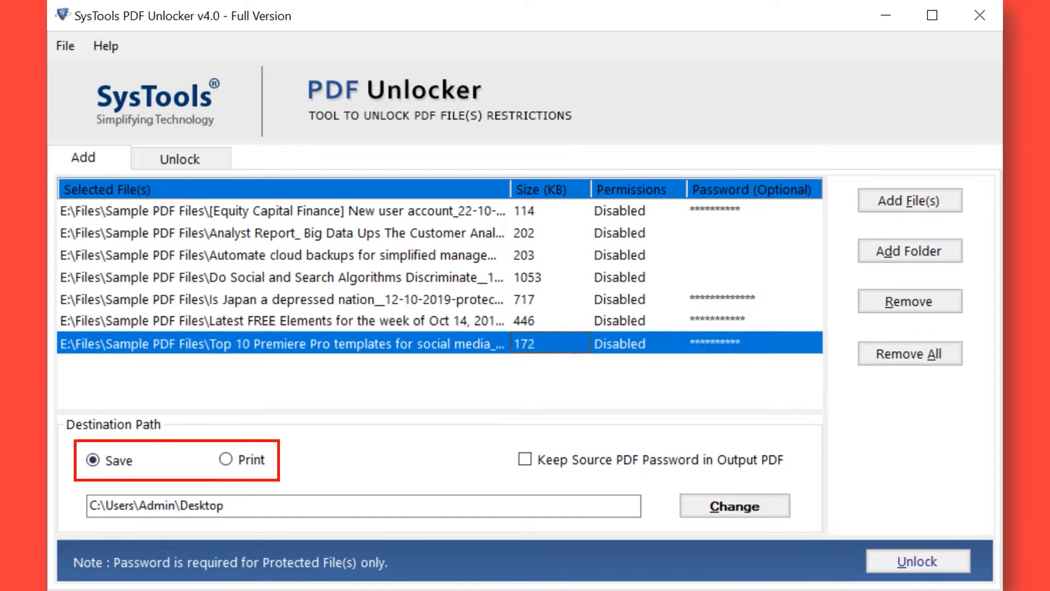
click(223, 460)
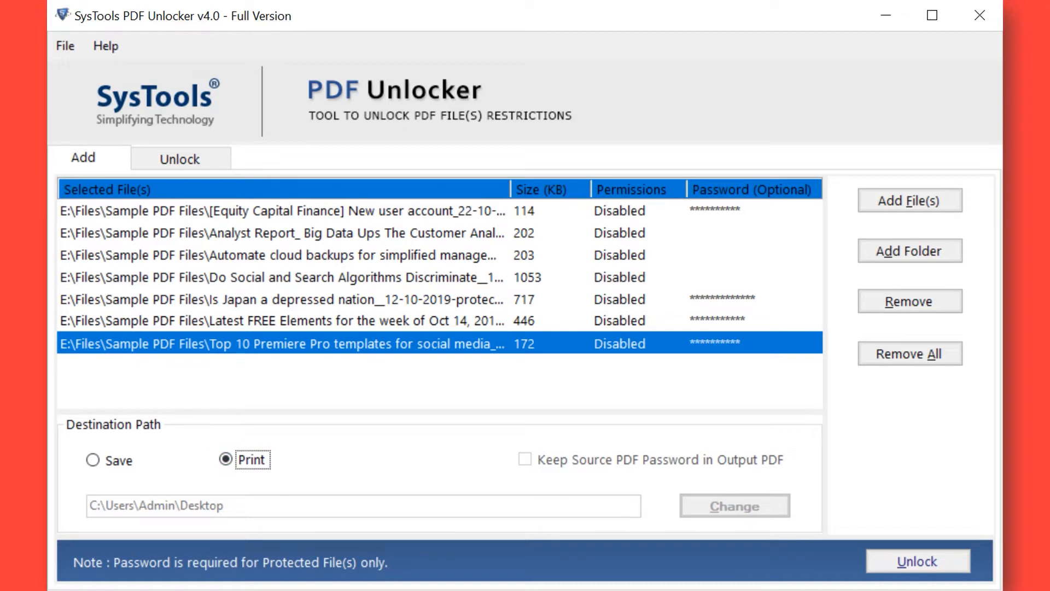
click(92, 460)
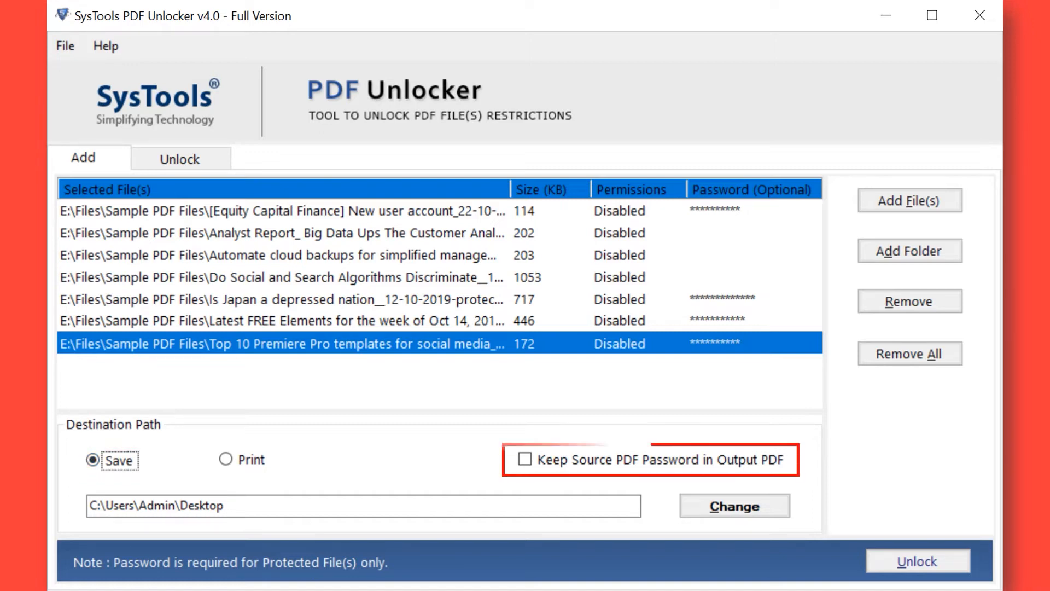
click(525, 459)
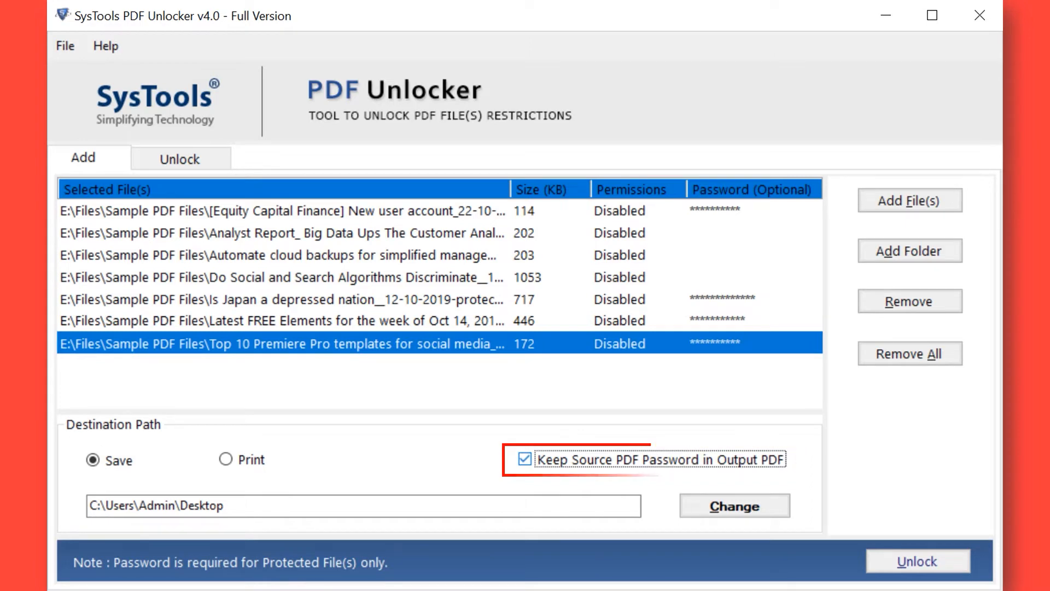
click(525, 459)
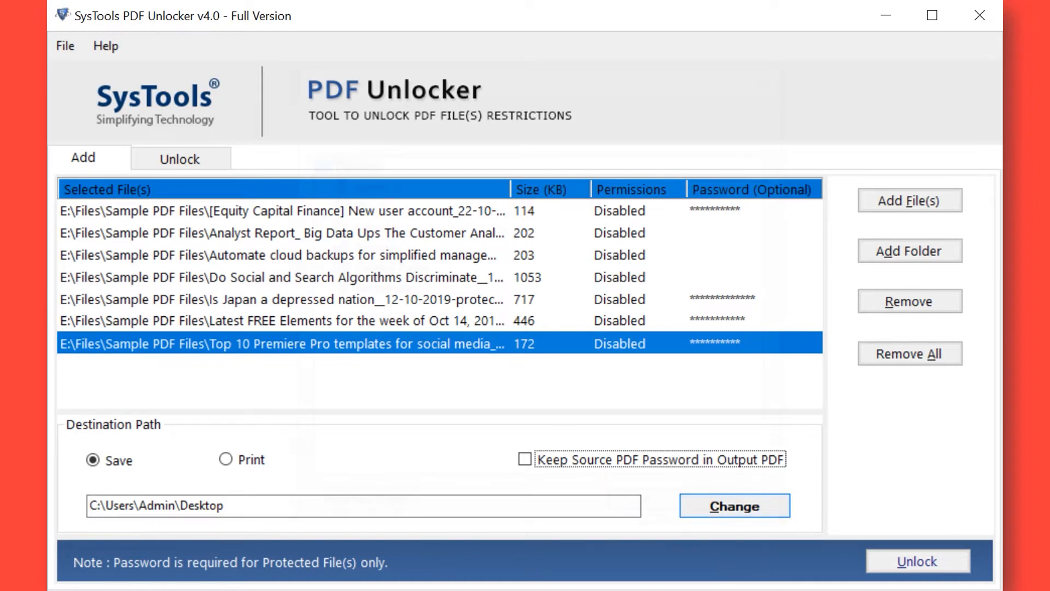
Step: Create a new Desktop folder named Output and set it as the destination
click(734, 504)
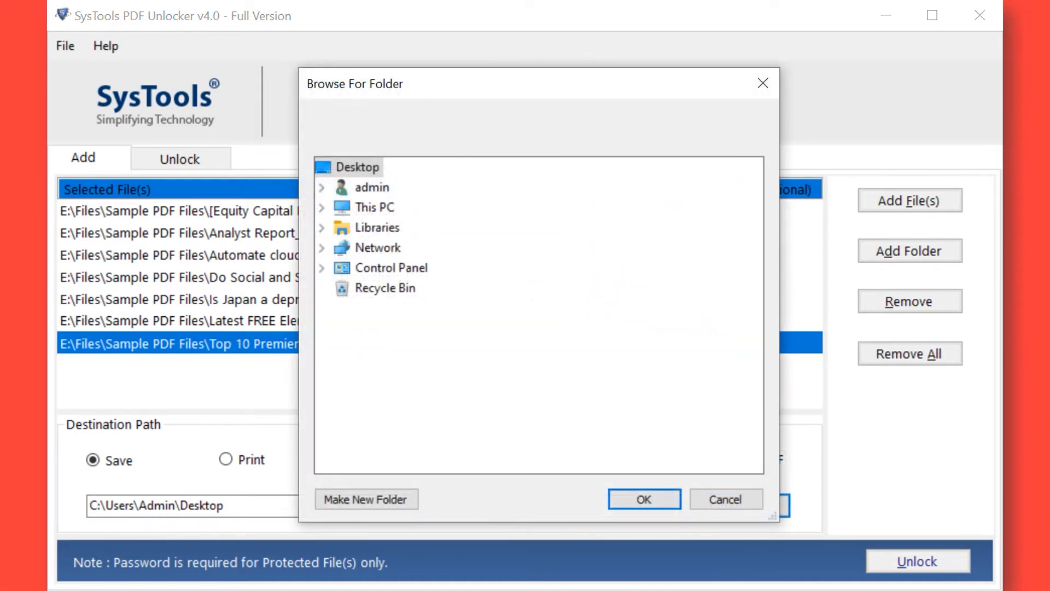
click(366, 499)
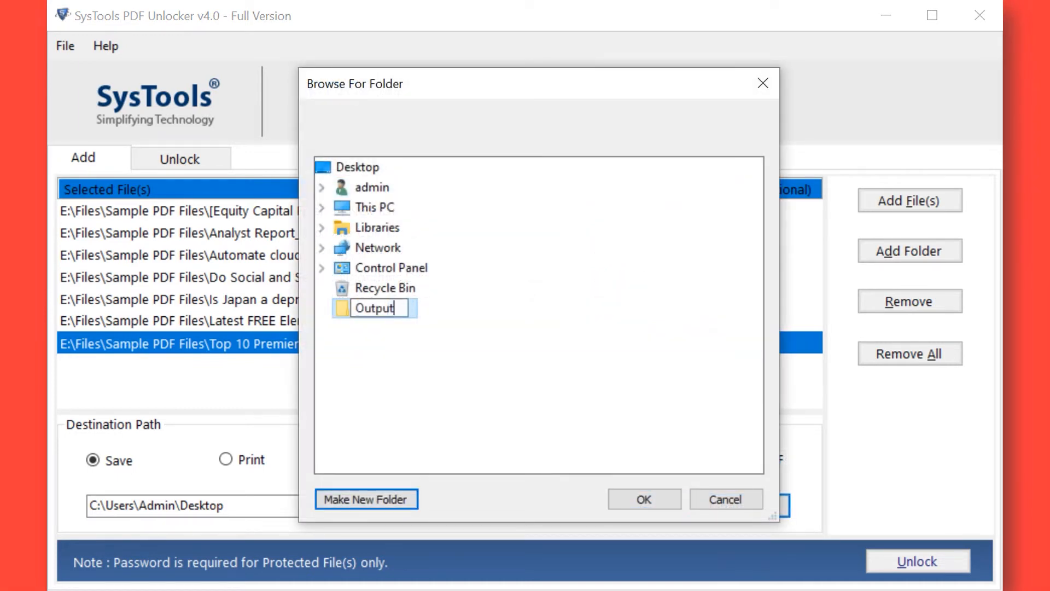
key(Return)
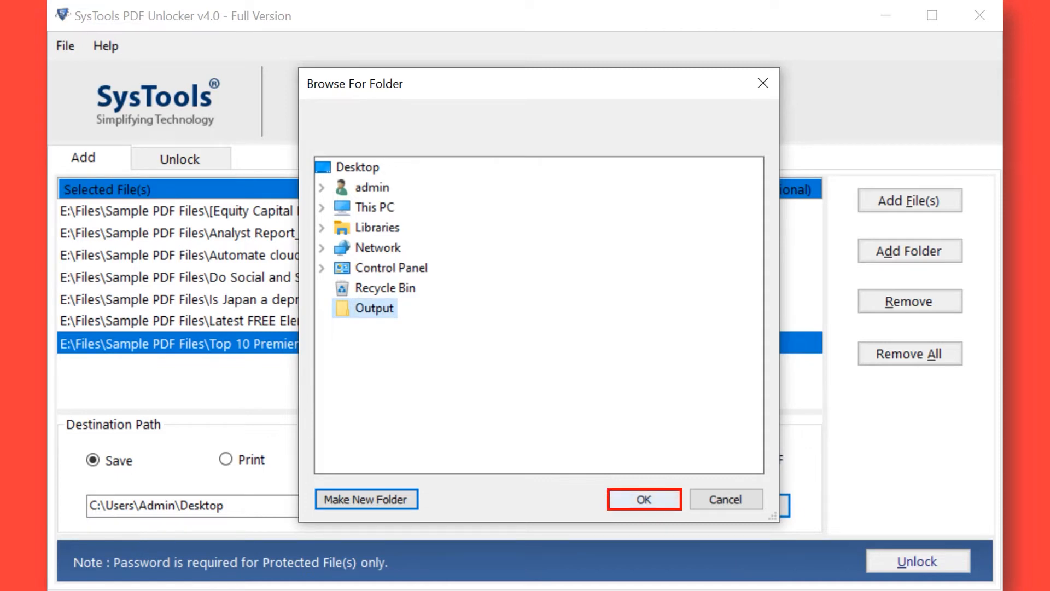
click(643, 499)
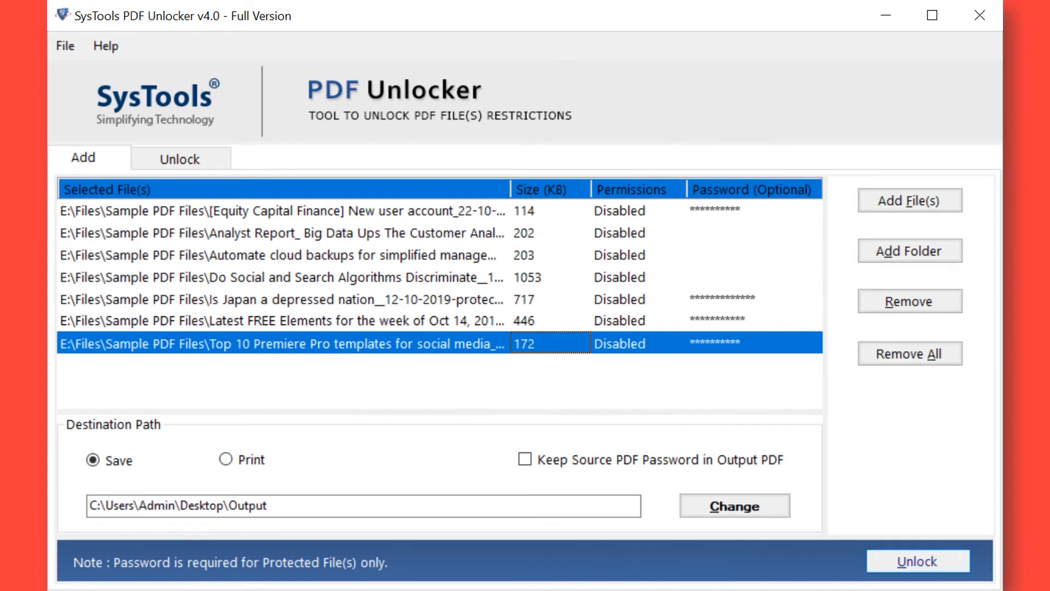
Step: Unlock the seven PDFs, dismiss the success message, and open the destination folder
click(916, 561)
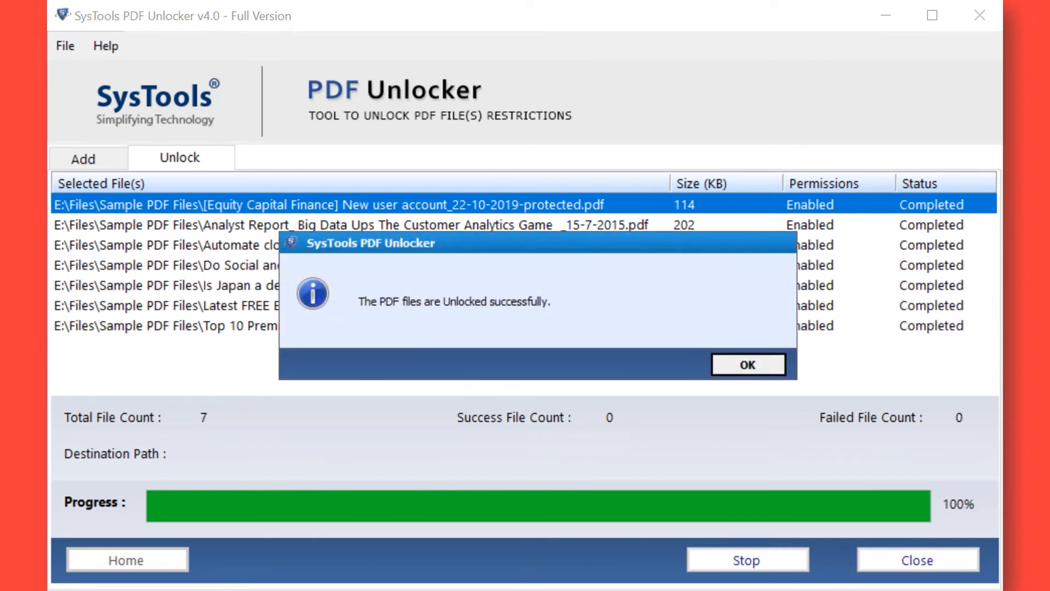
mouse_move(748, 365)
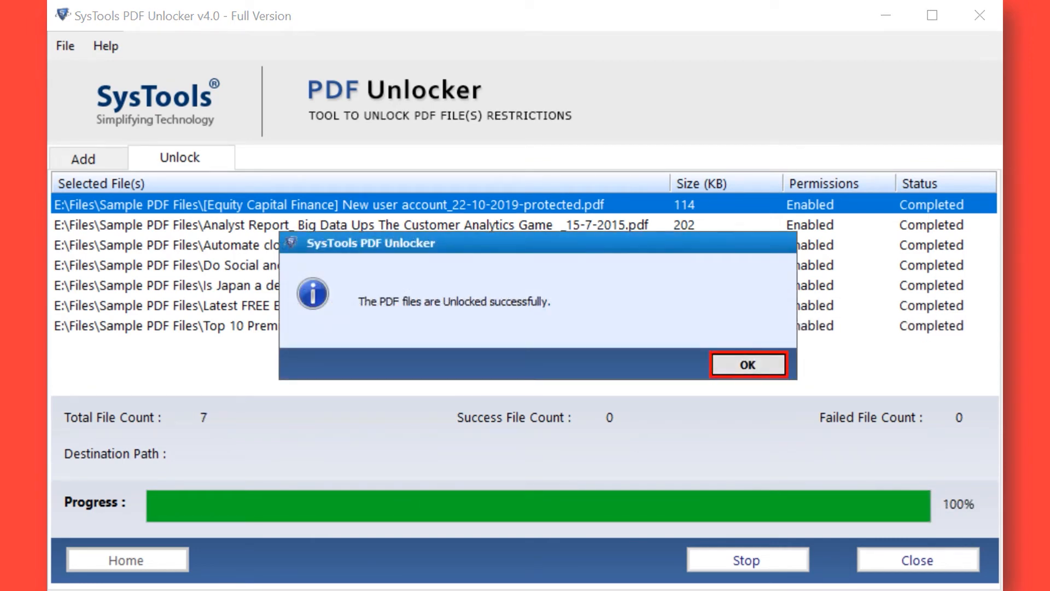
click(748, 364)
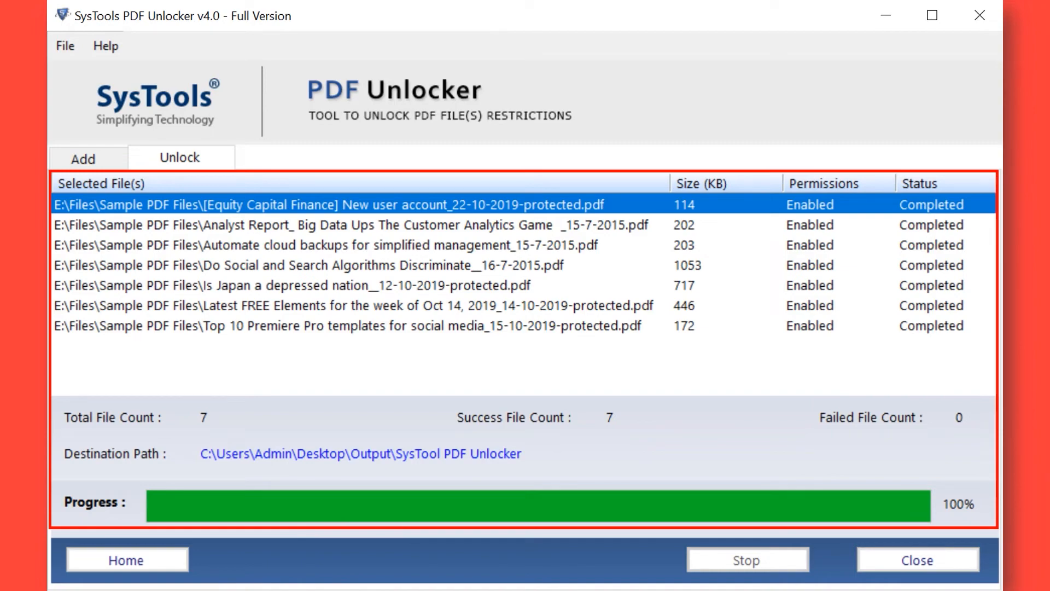
click(360, 453)
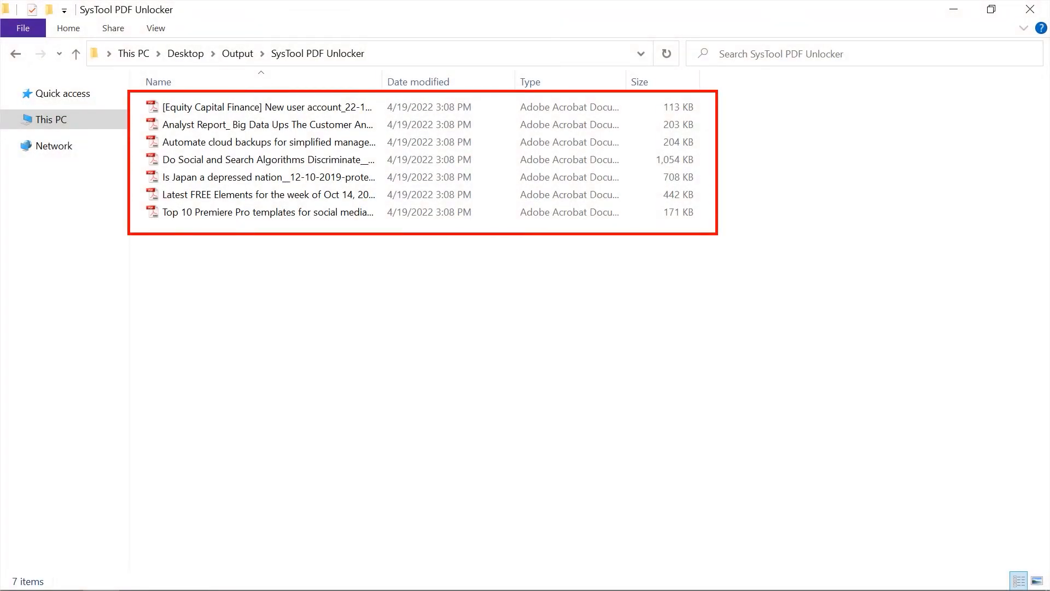
Step: Open the unlocked Top 10 Premiere Pro templates PDF in Adobe Reader
double_click(267, 212)
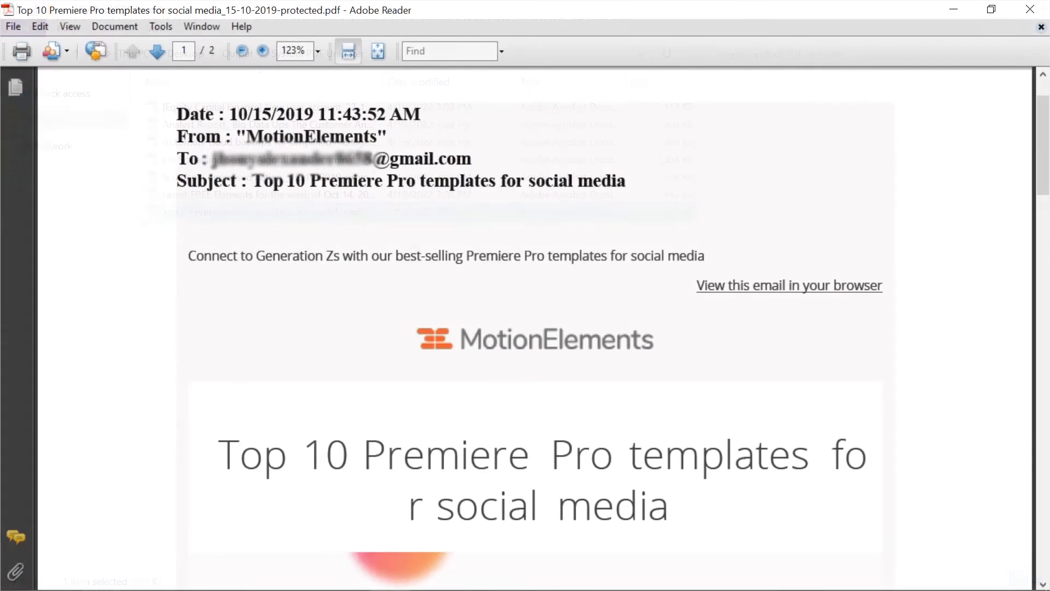